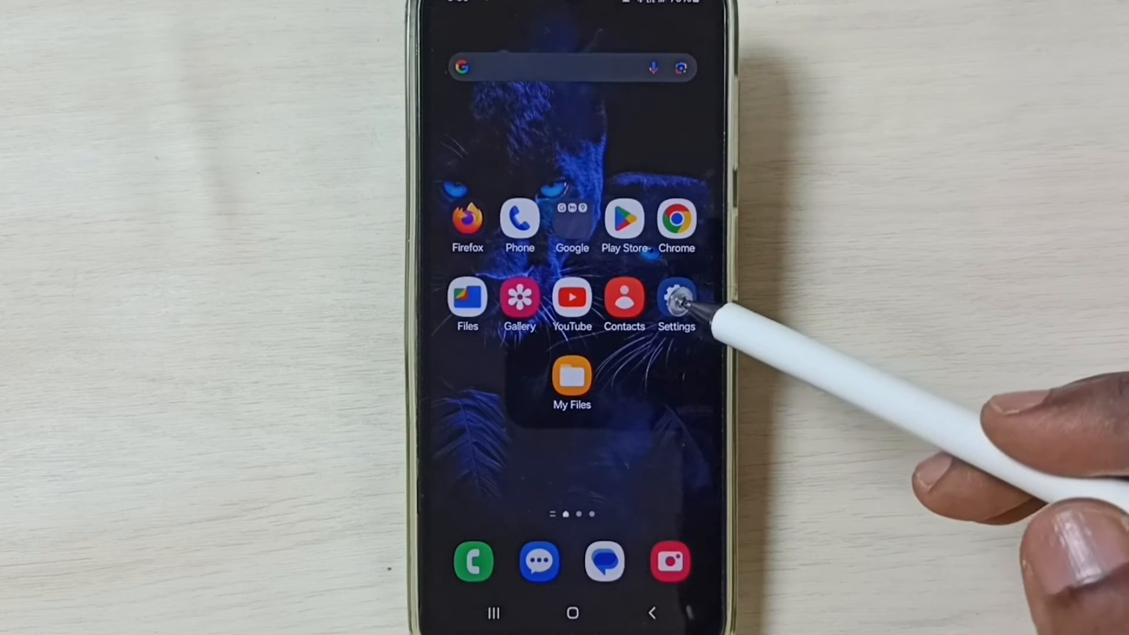
Step: Go from Settings through General management to the Reset options page
click(676, 297)
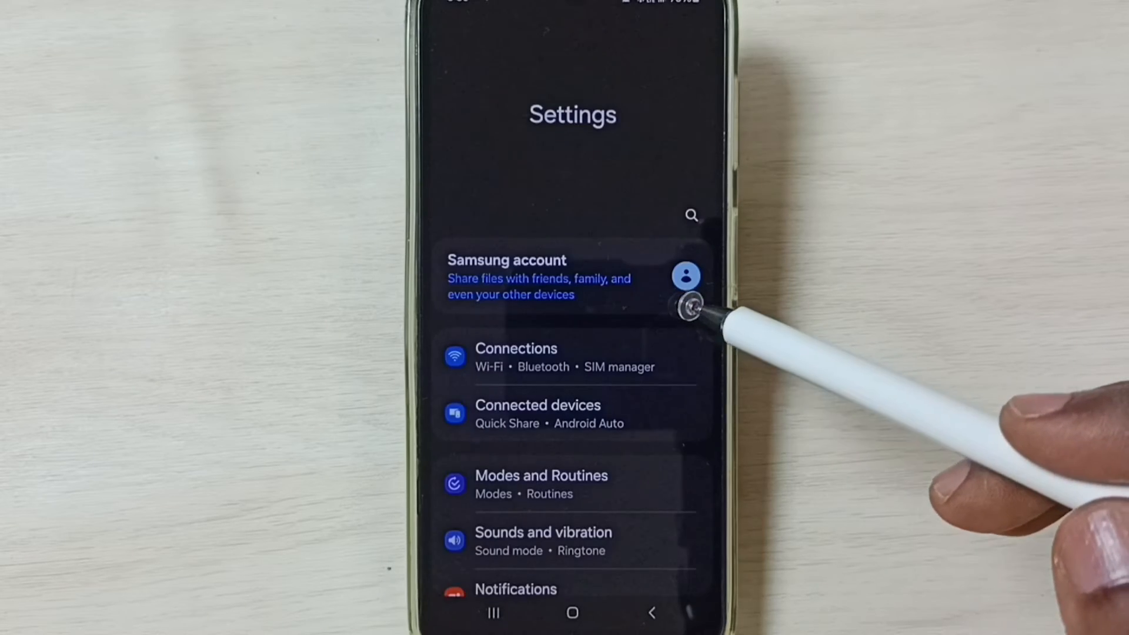
scroll(down, 3)
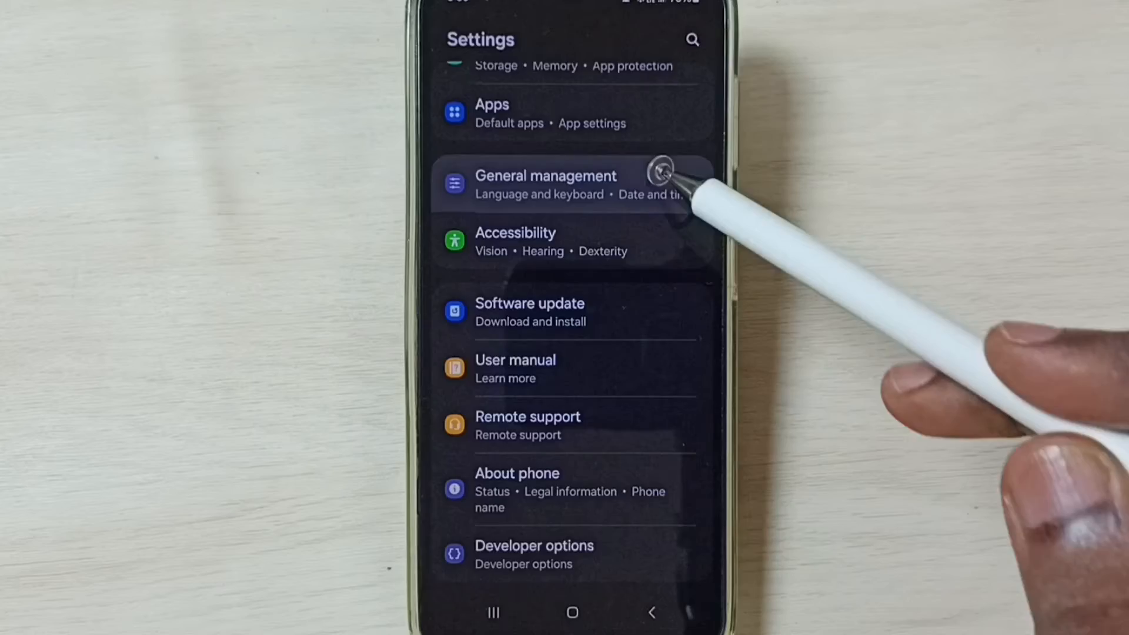
click(545, 184)
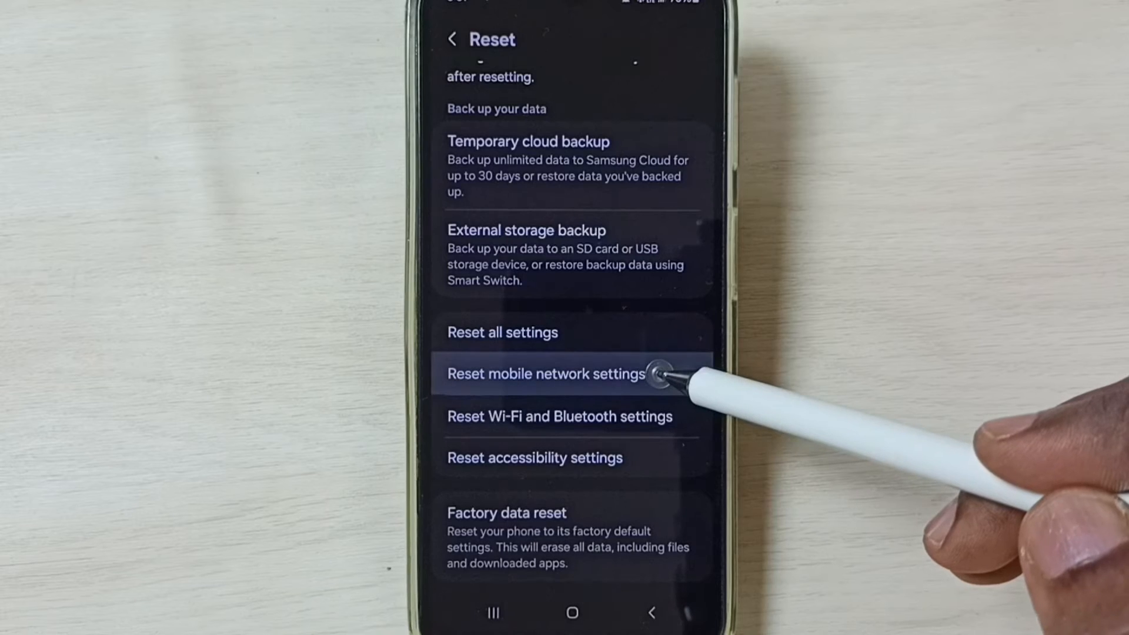
Step: Choose Reset mobile network settings and confirm the reset through both warnings
click(545, 374)
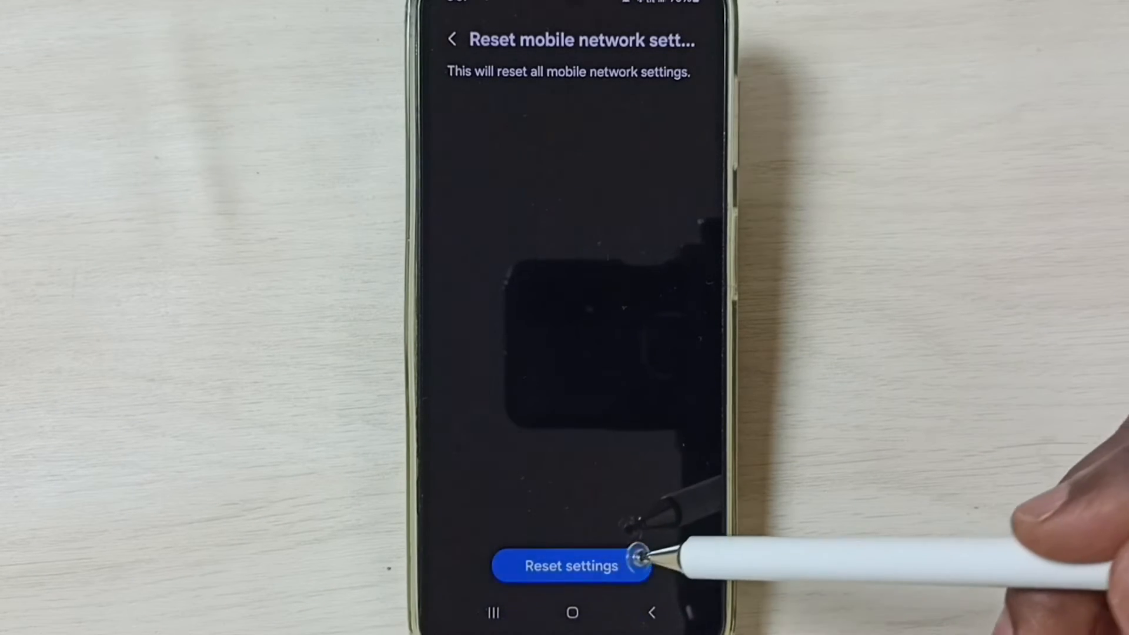
click(571, 565)
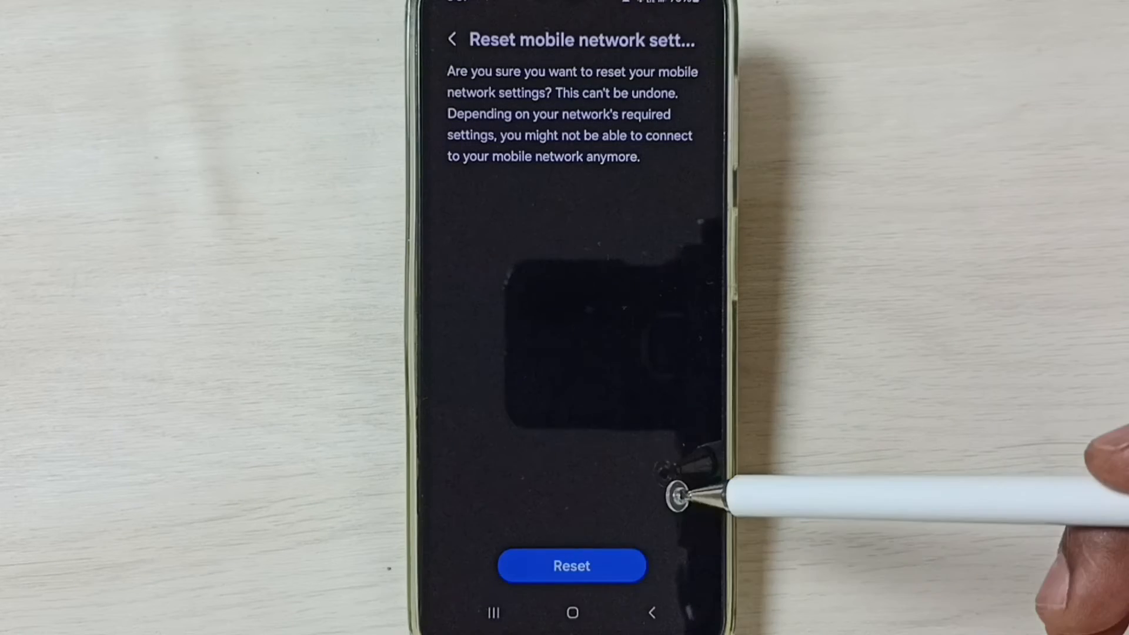
click(571, 566)
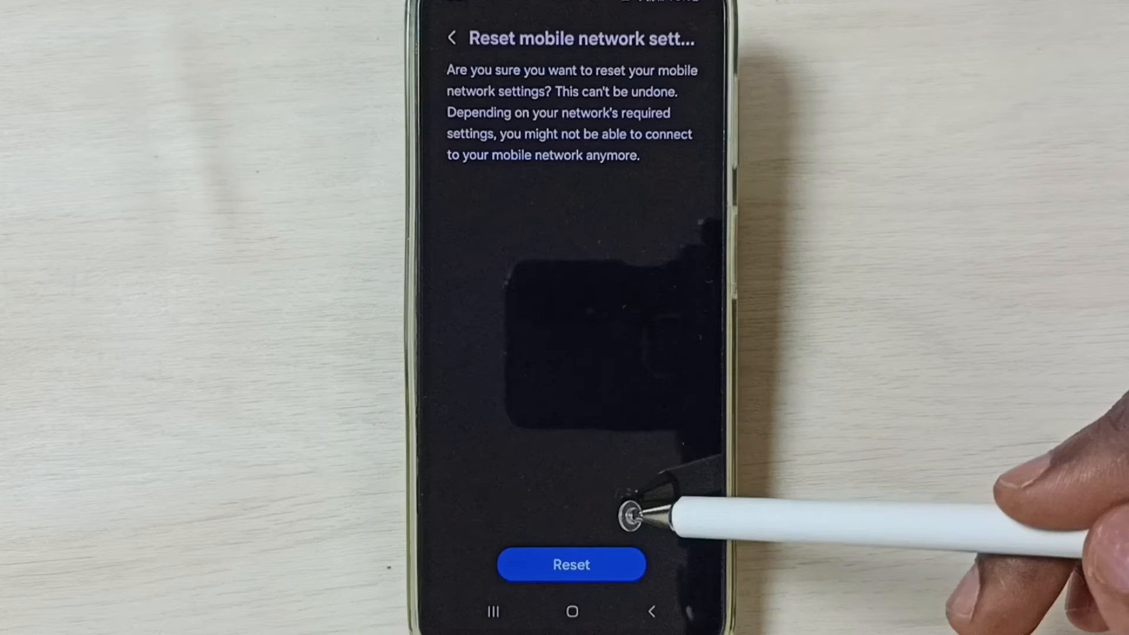
mouse_move(720, 230)
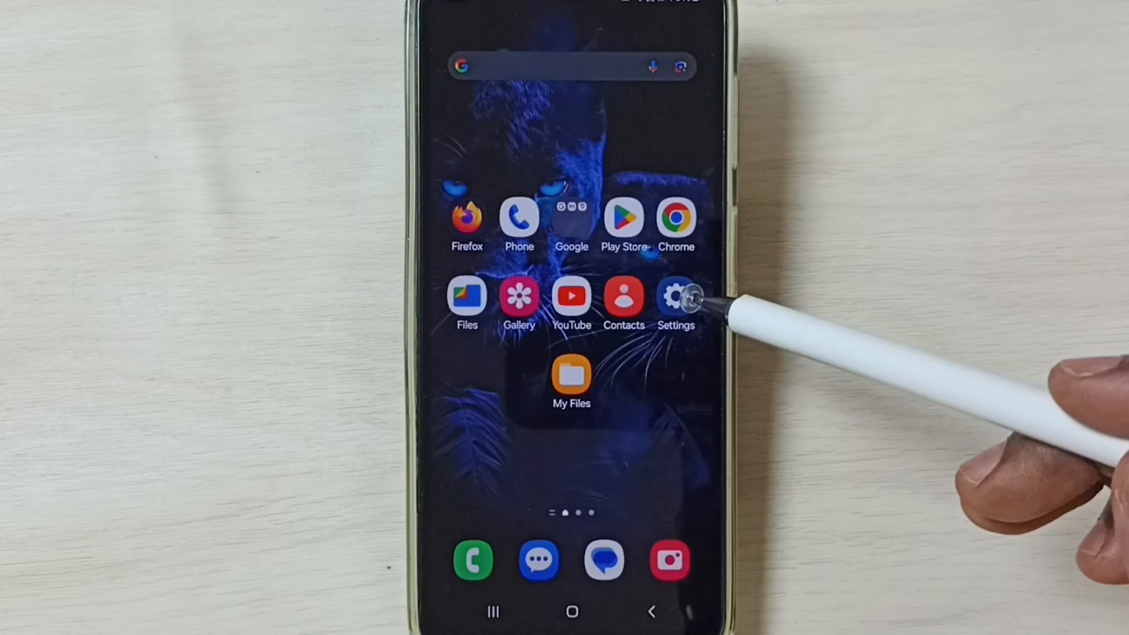
Step: Reopen Settings and go to Connections, then the Mobile networks page
click(674, 295)
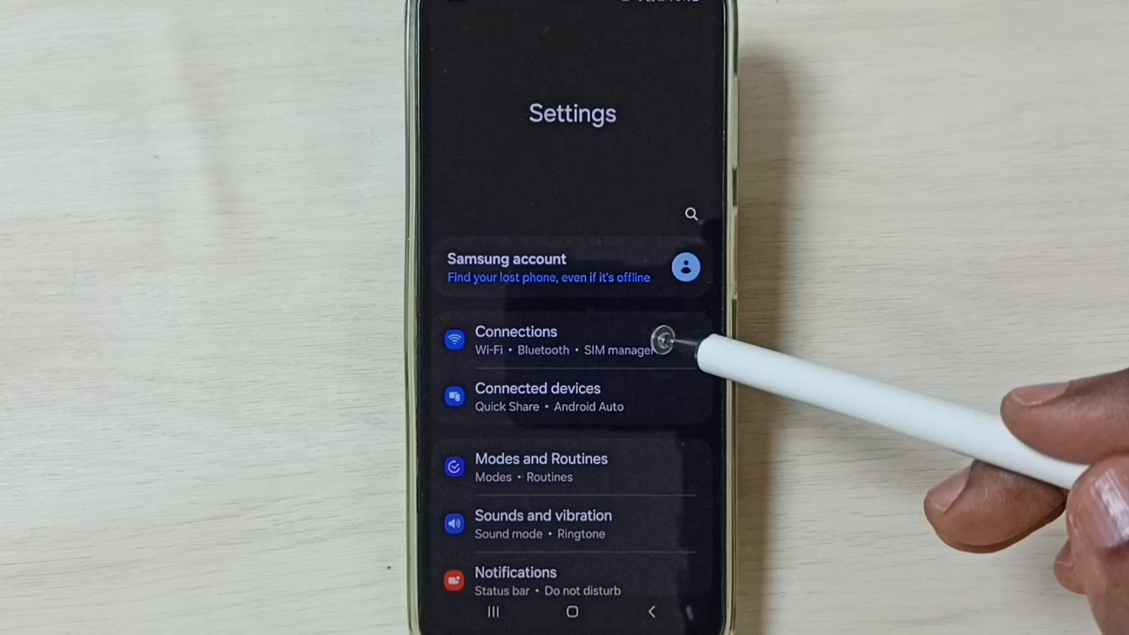
click(516, 340)
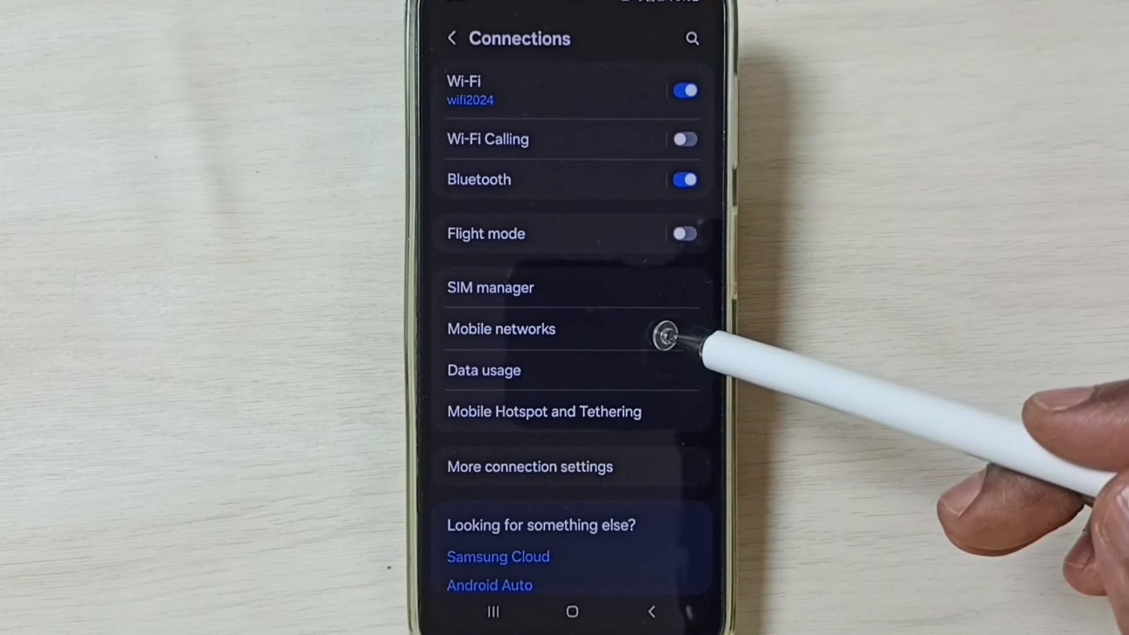
click(500, 330)
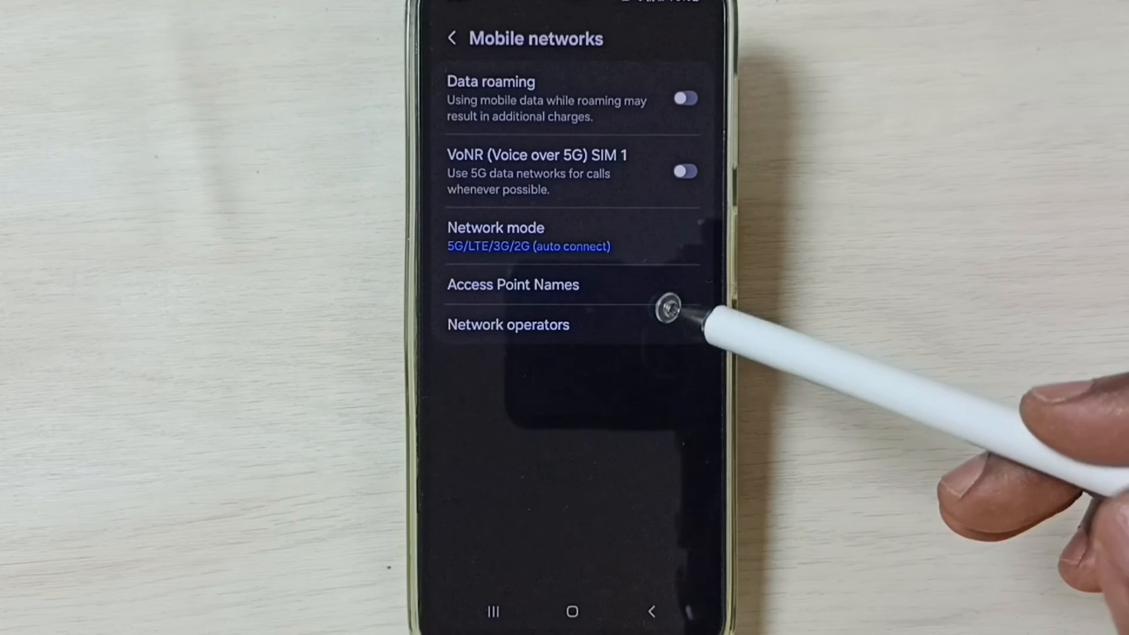
Step: Select 5G/LTE/3G/2G (auto connect) network mode, and enable VoNR for SIM 1 and data roaming
click(495, 238)
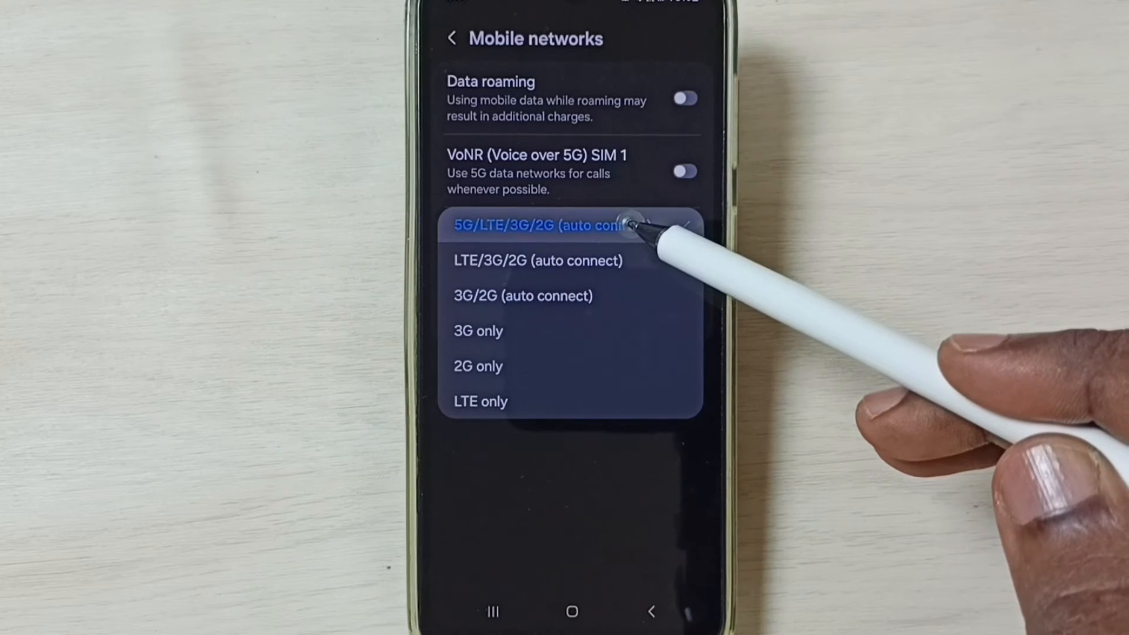
click(544, 225)
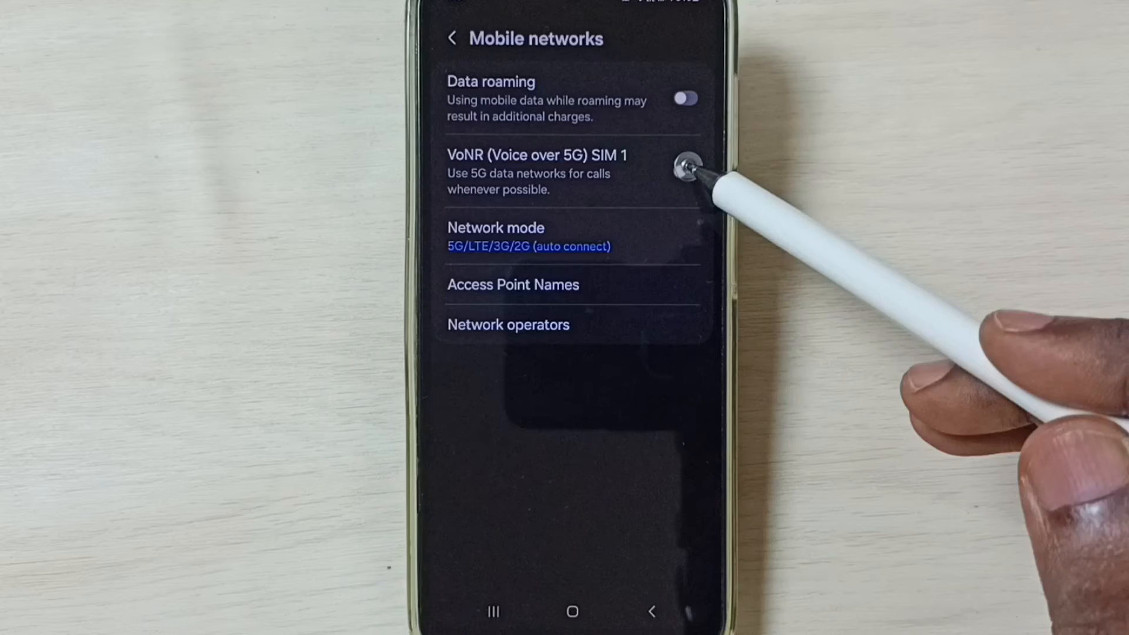
click(684, 171)
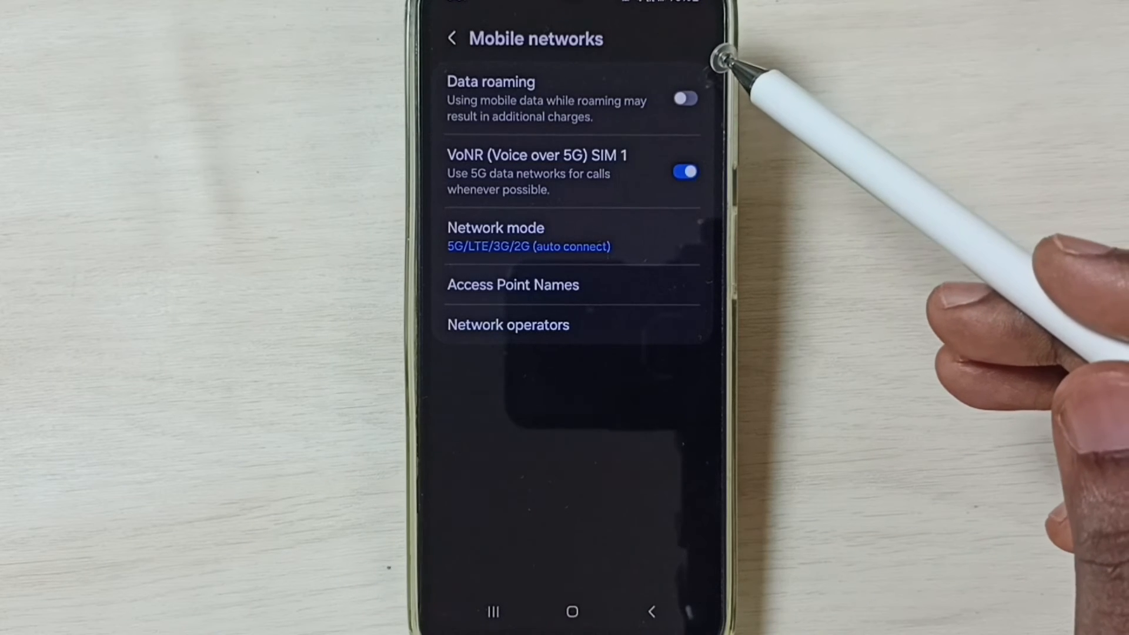
click(683, 99)
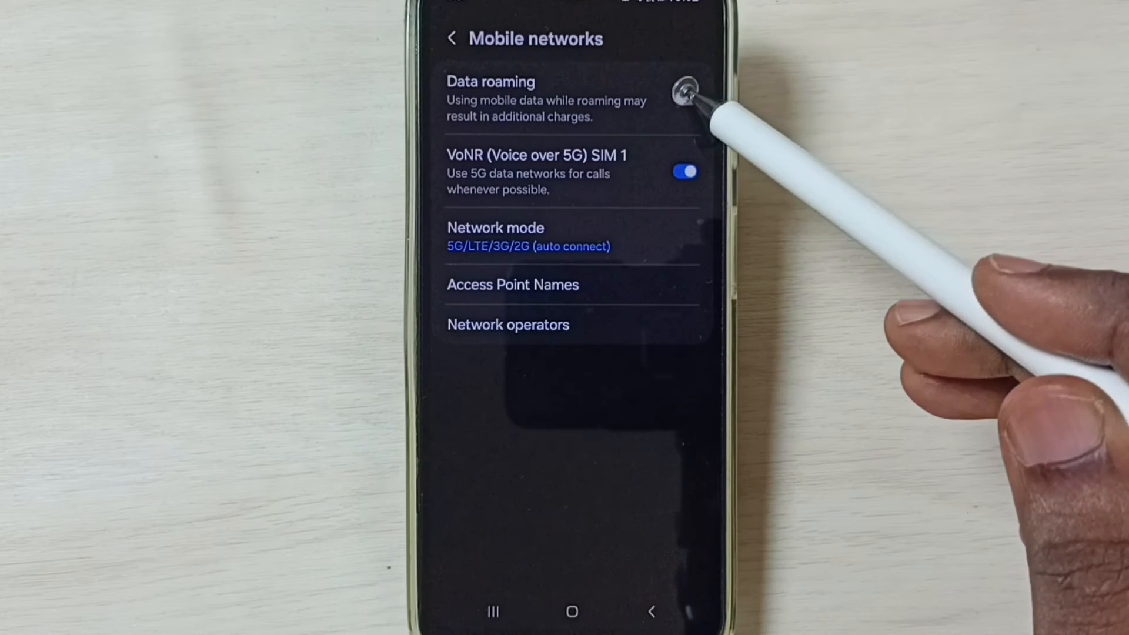
click(684, 99)
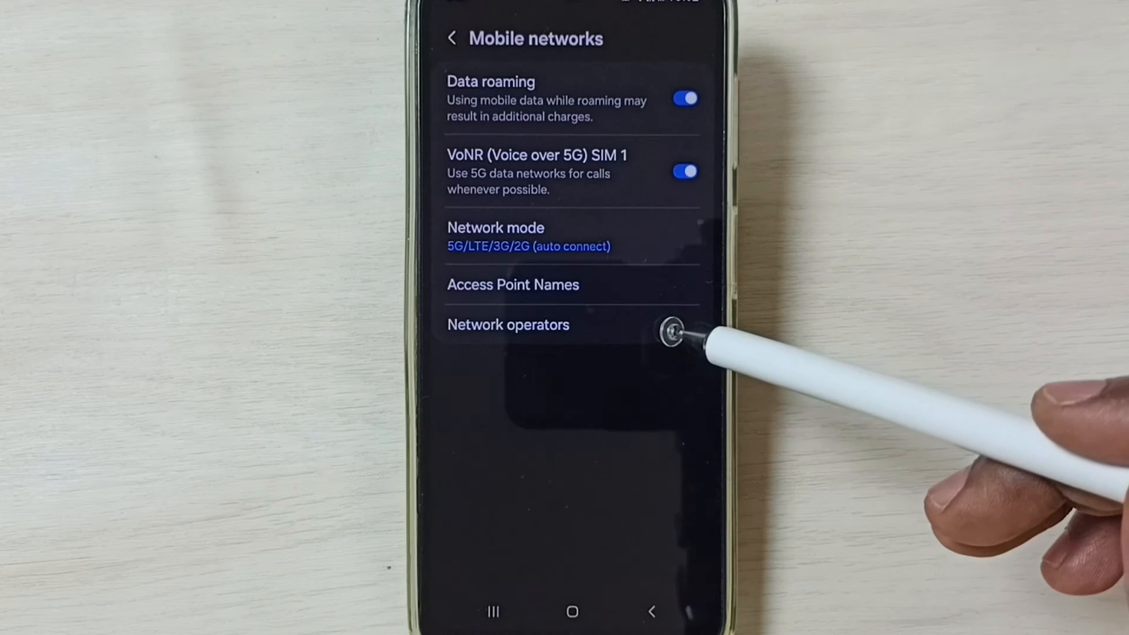
Step: In Network operators, keep Select automatically turned on
click(507, 325)
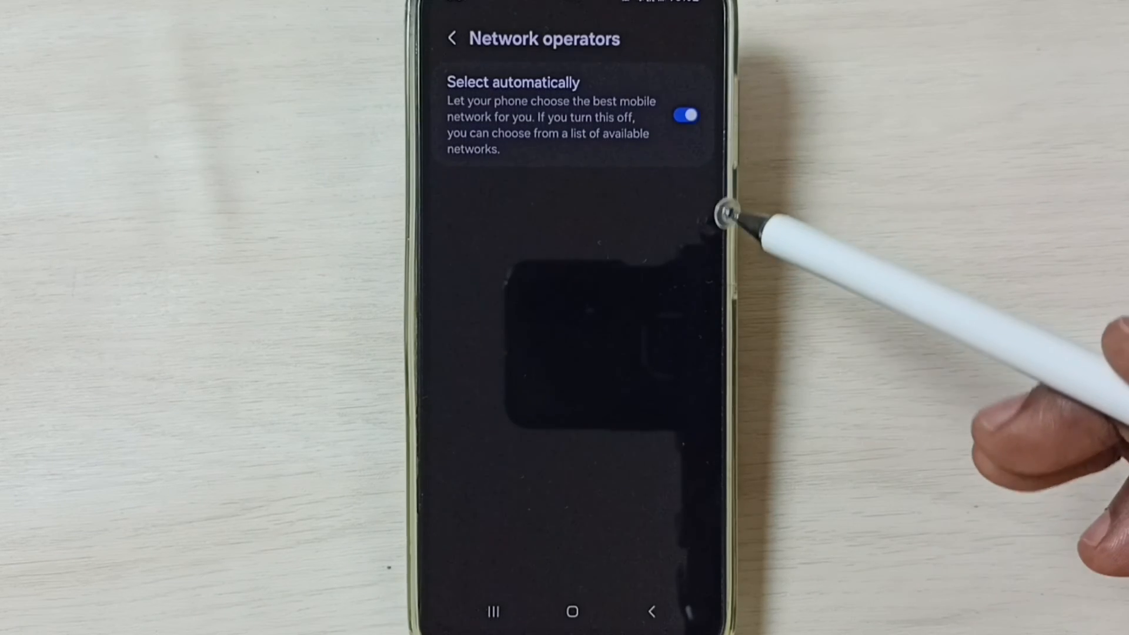
mouse_move(691, 115)
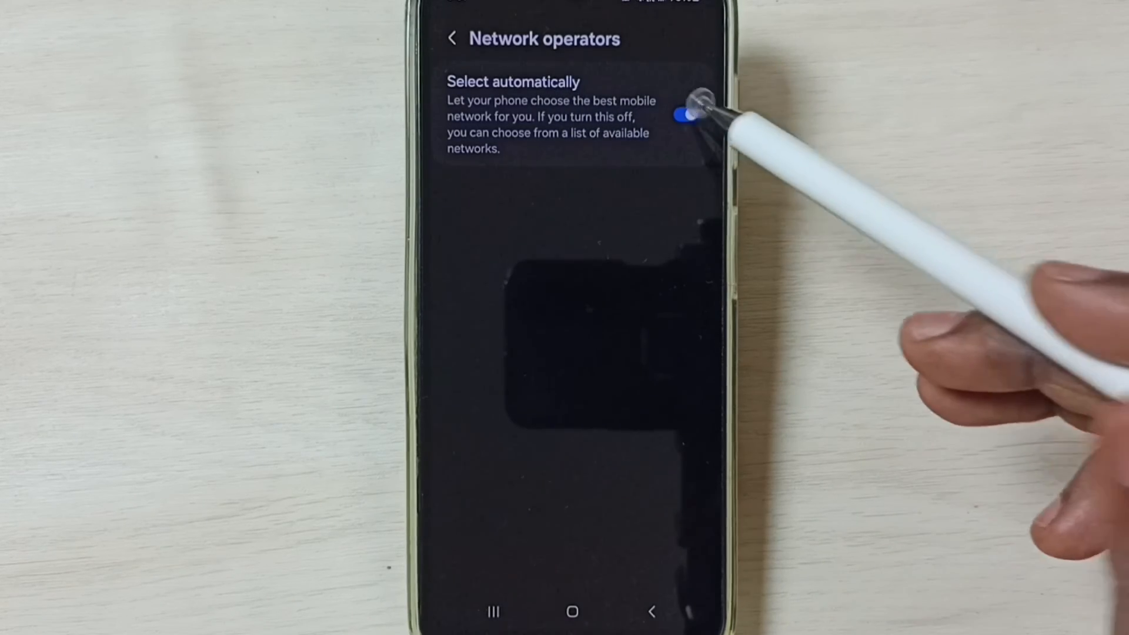
click(686, 116)
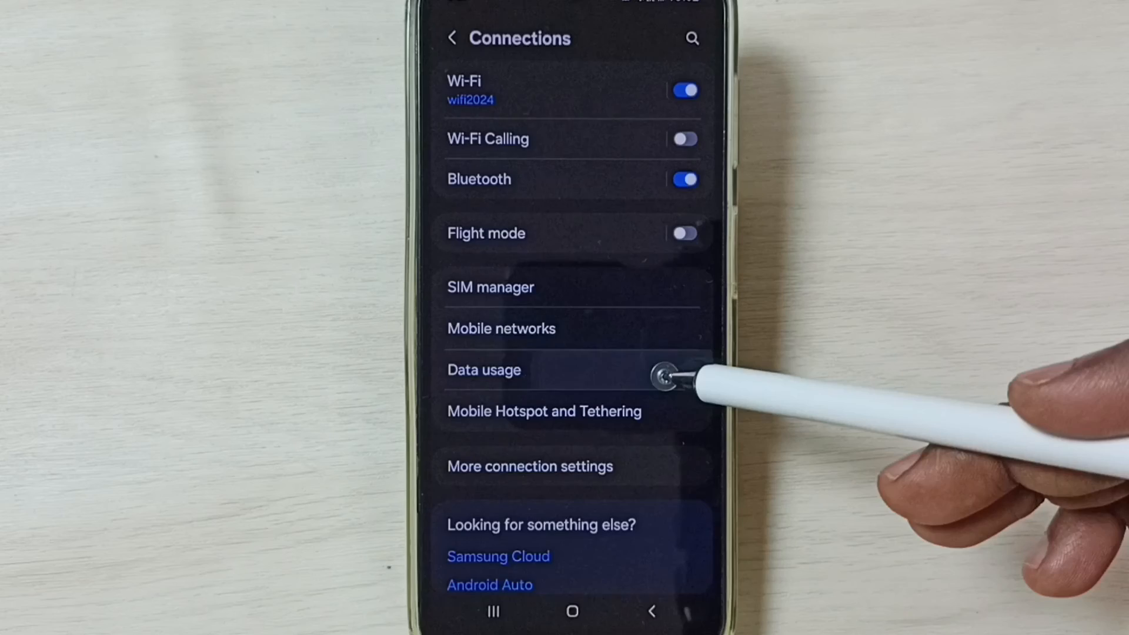
Step: On the Data usage page, toggle mobile data off and back on
click(484, 369)
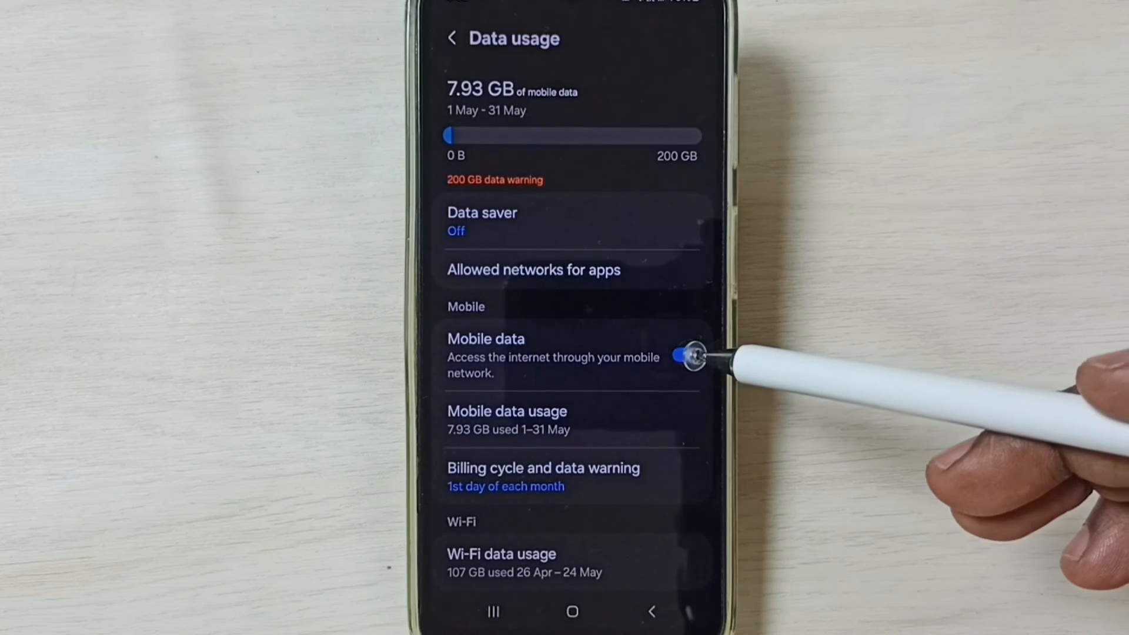
click(696, 354)
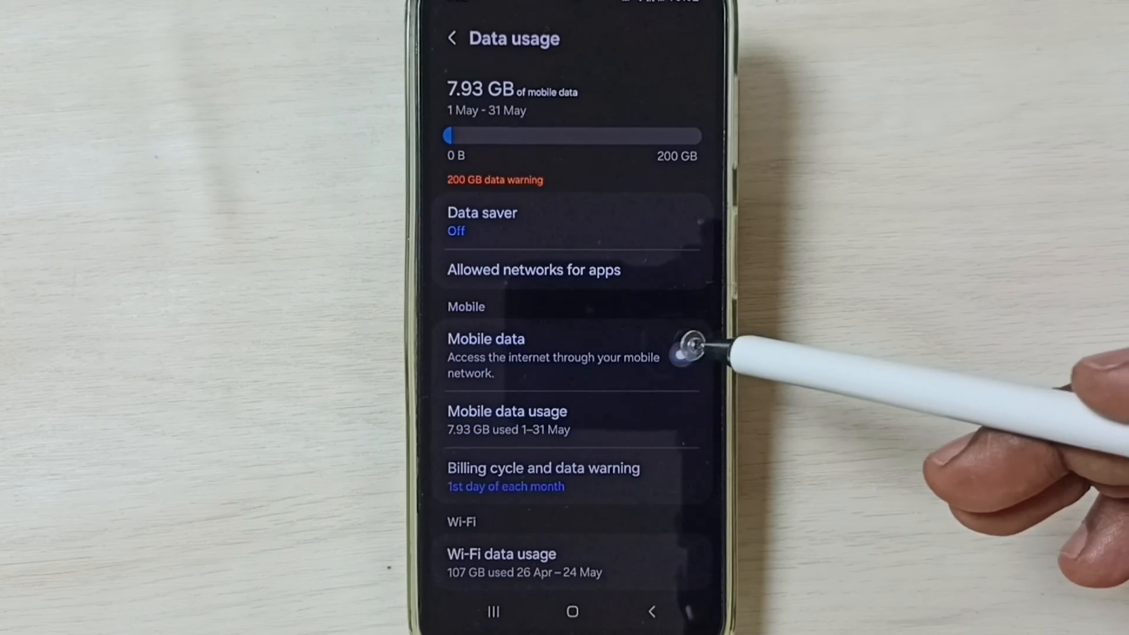
click(694, 356)
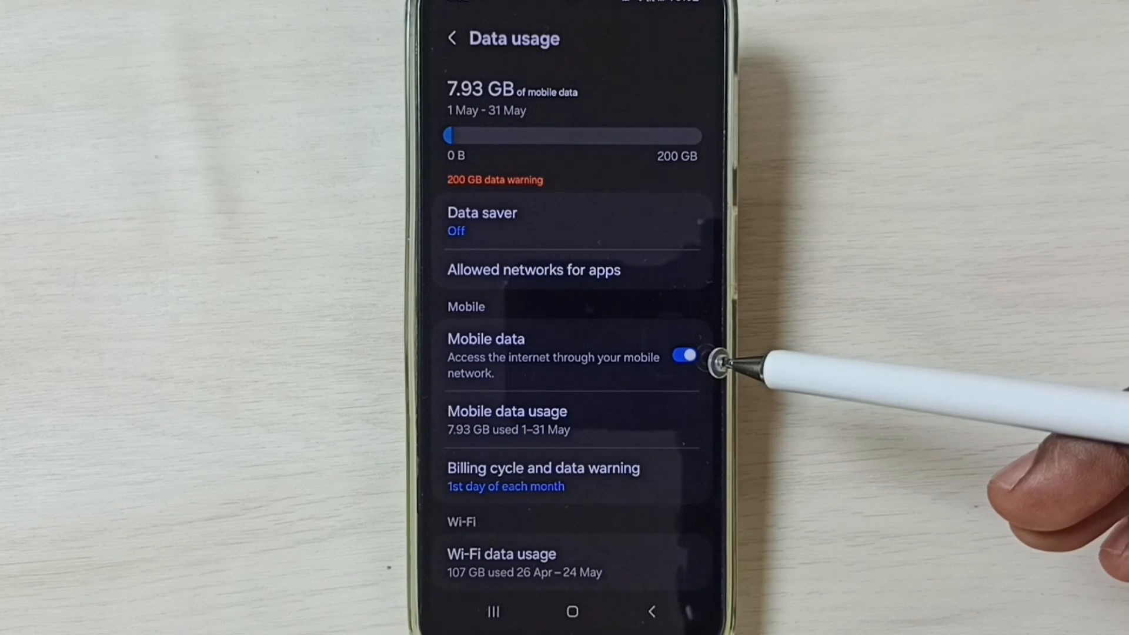
mouse_move(713, 424)
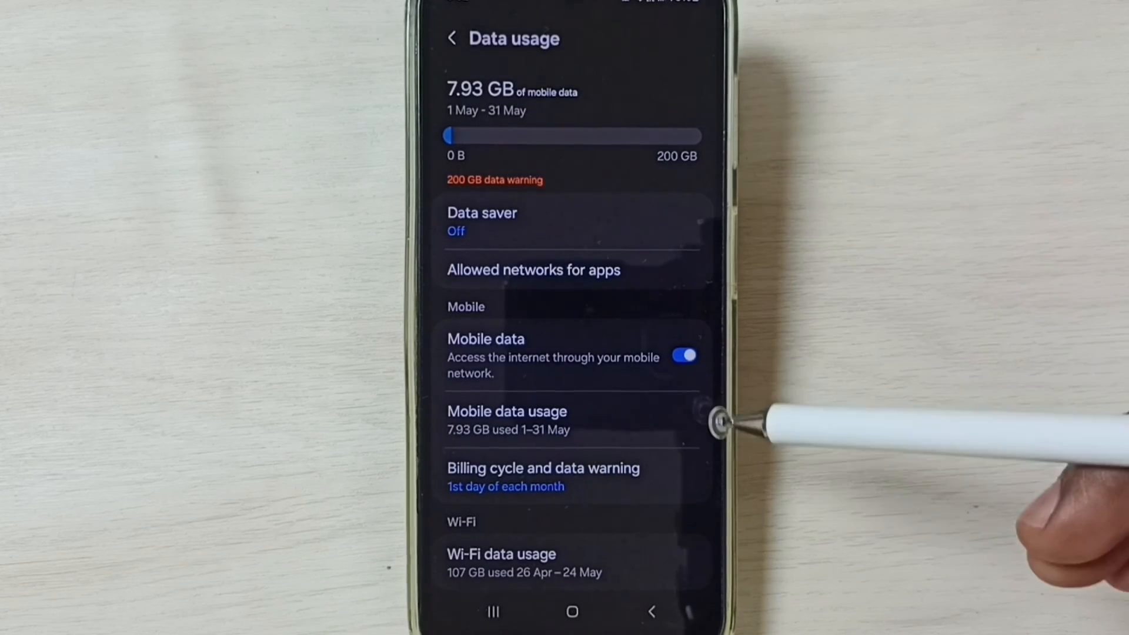